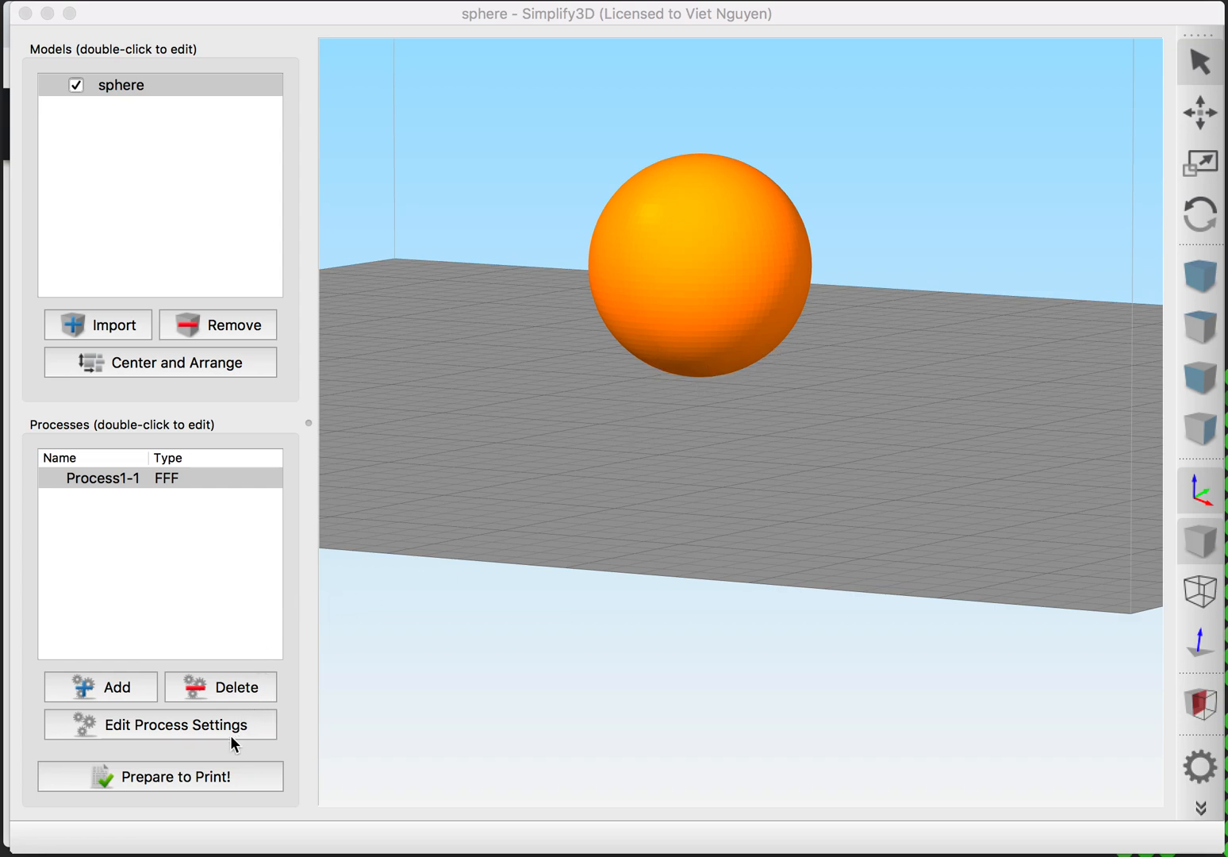
- Check the sphere process's default printing speed in its print speed settings
click(158, 724)
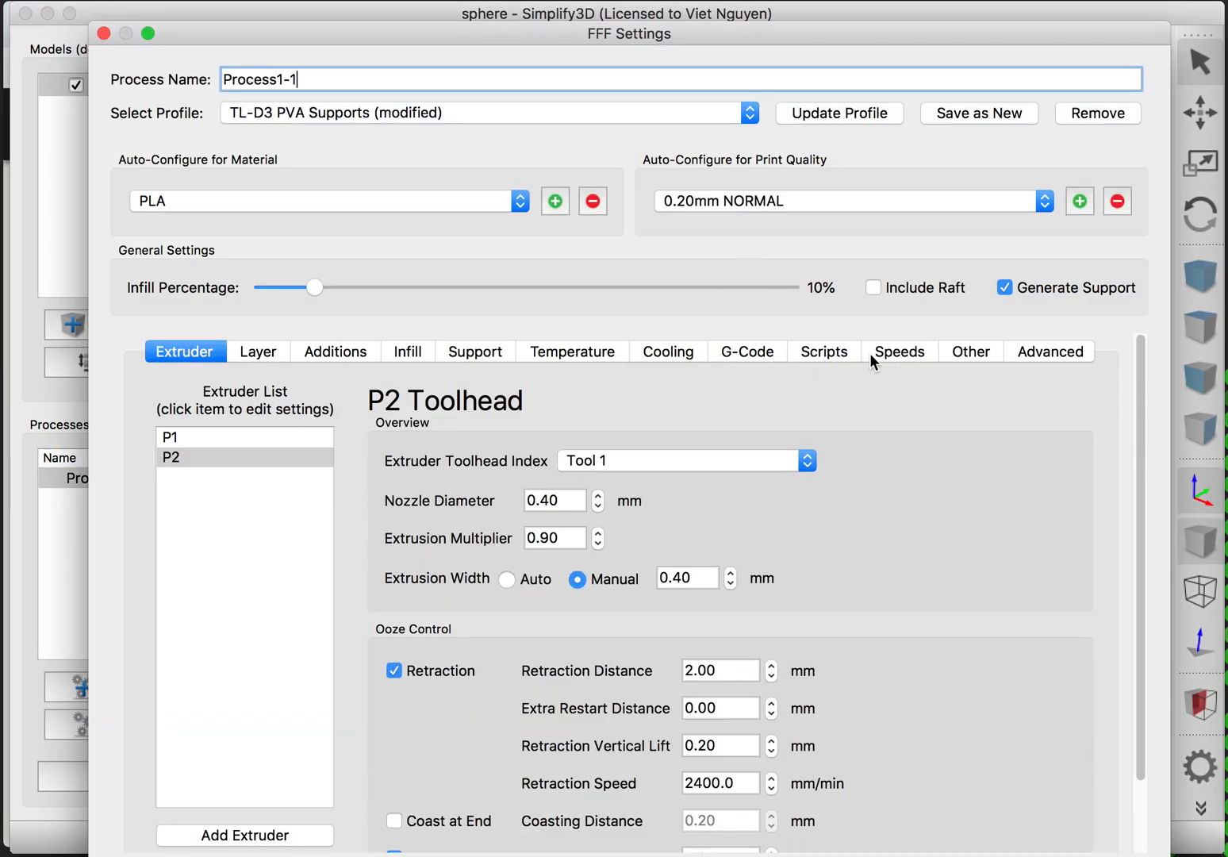
click(898, 352)
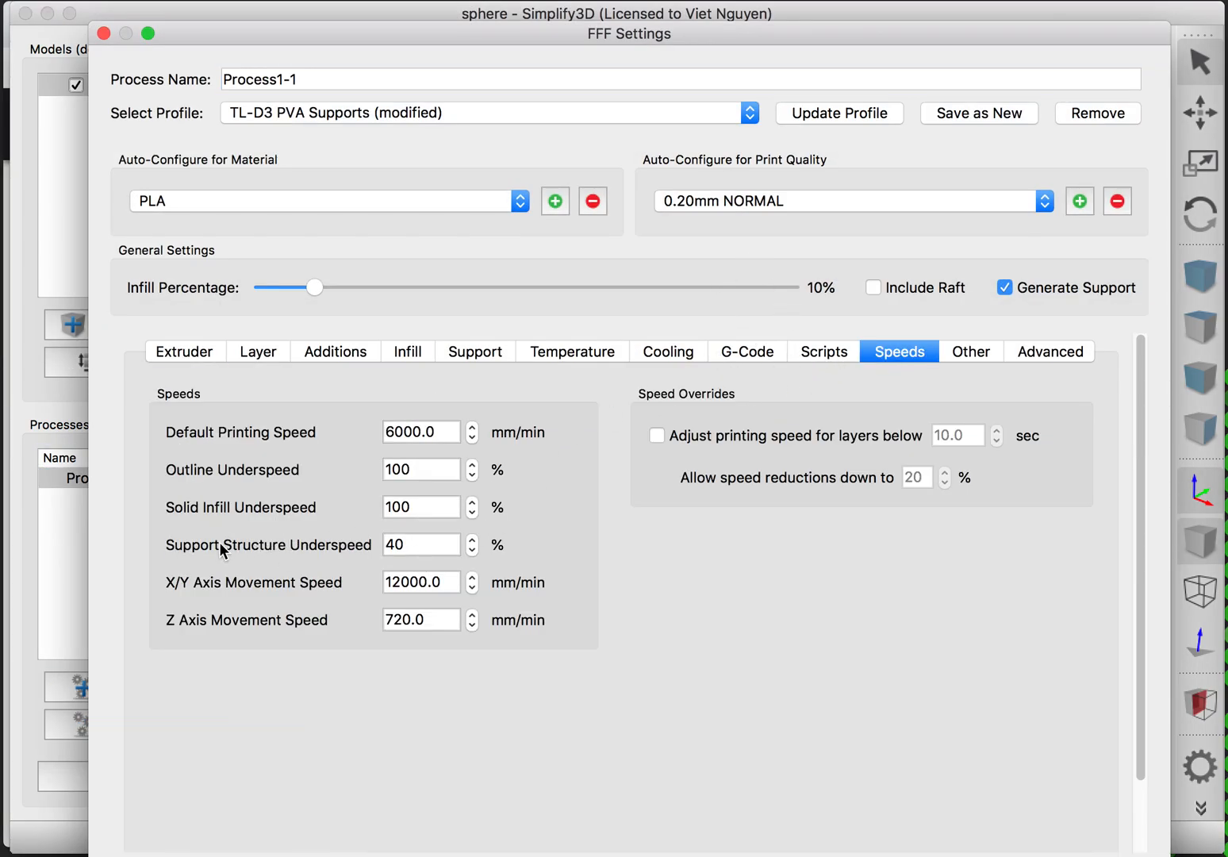
click(422, 432)
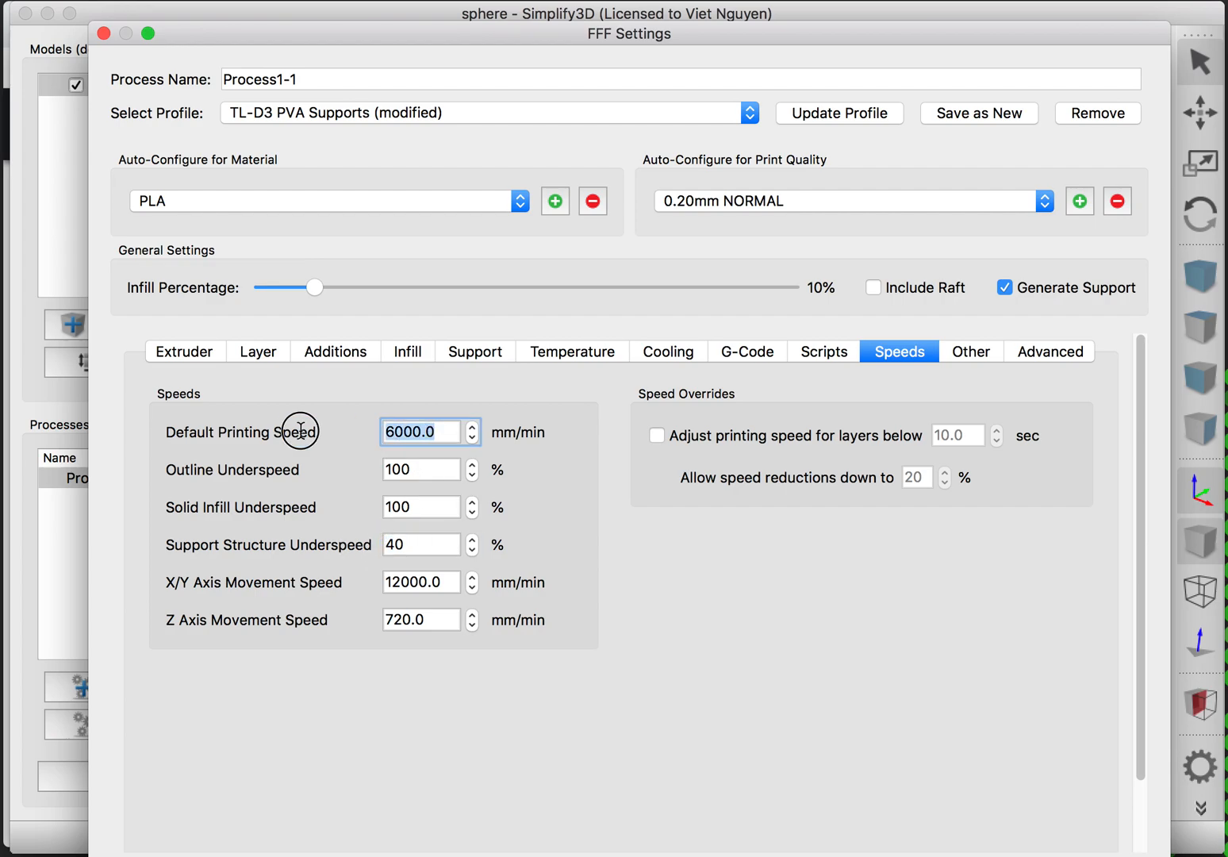
mouse_move(390, 565)
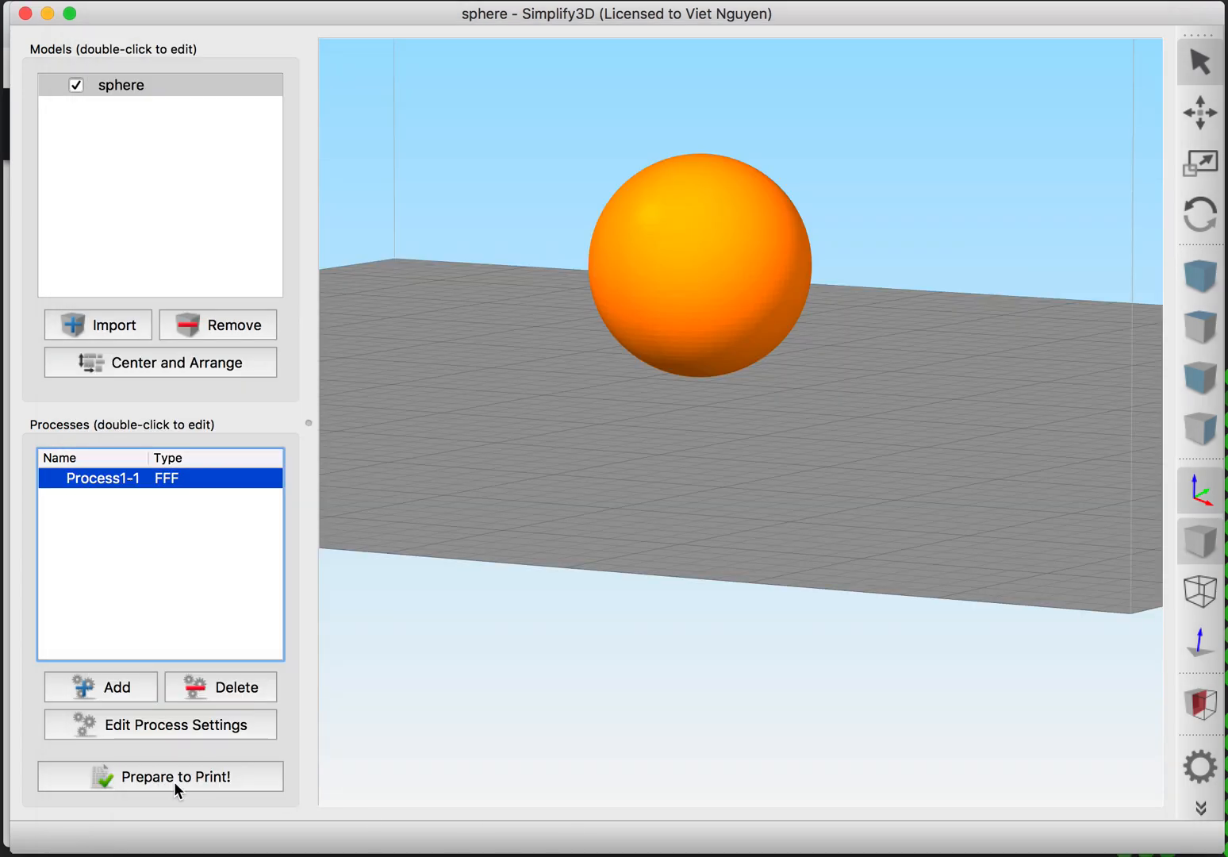
- Slice the sphere and cut the preview down to its first 24 layers
click(159, 776)
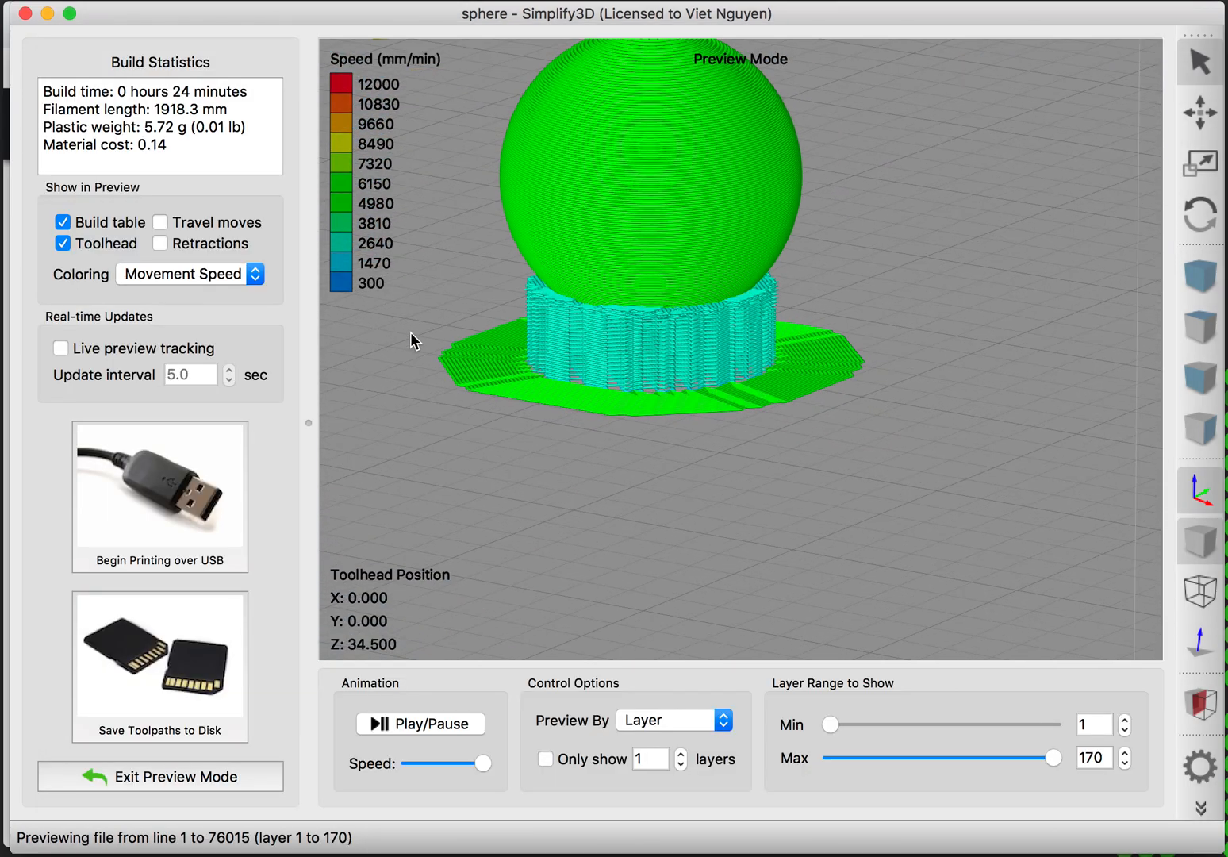
drag(1053, 758, 1023, 759)
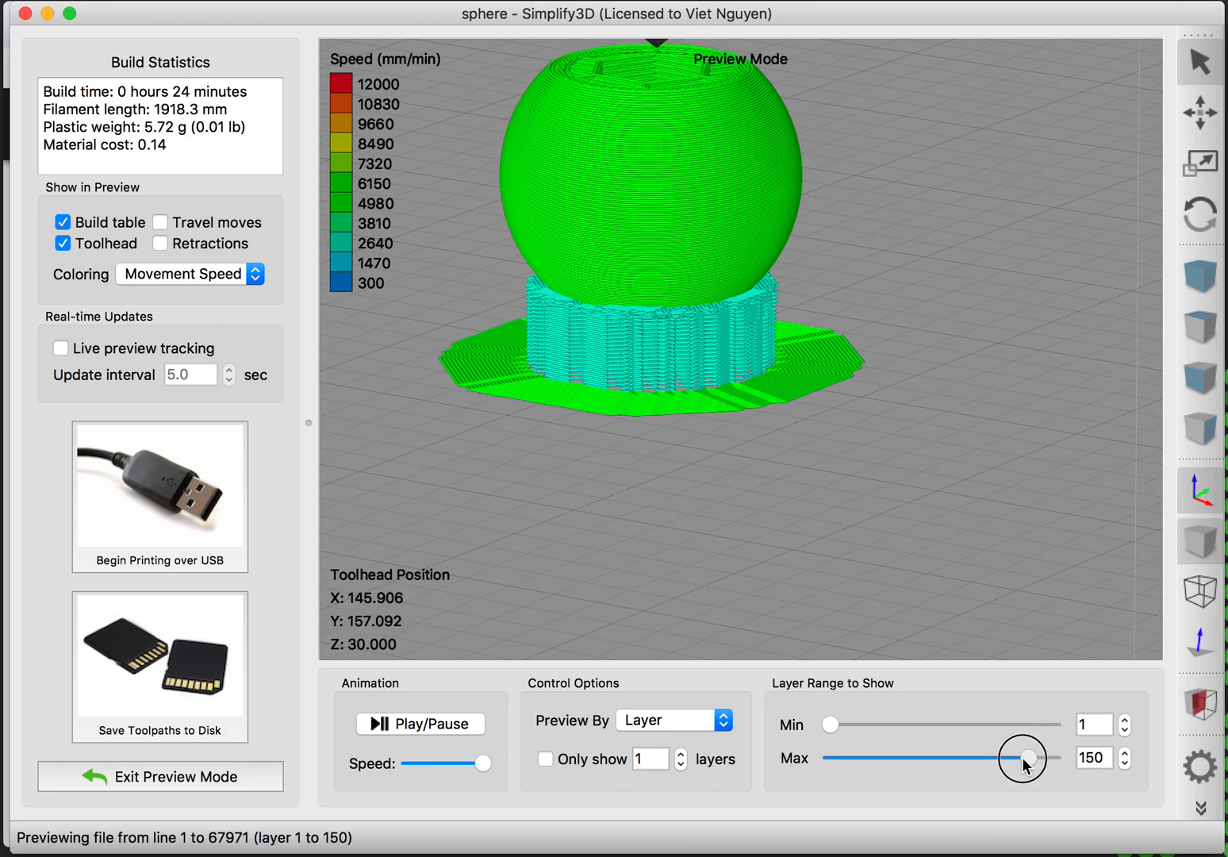
drag(1023, 758, 842, 758)
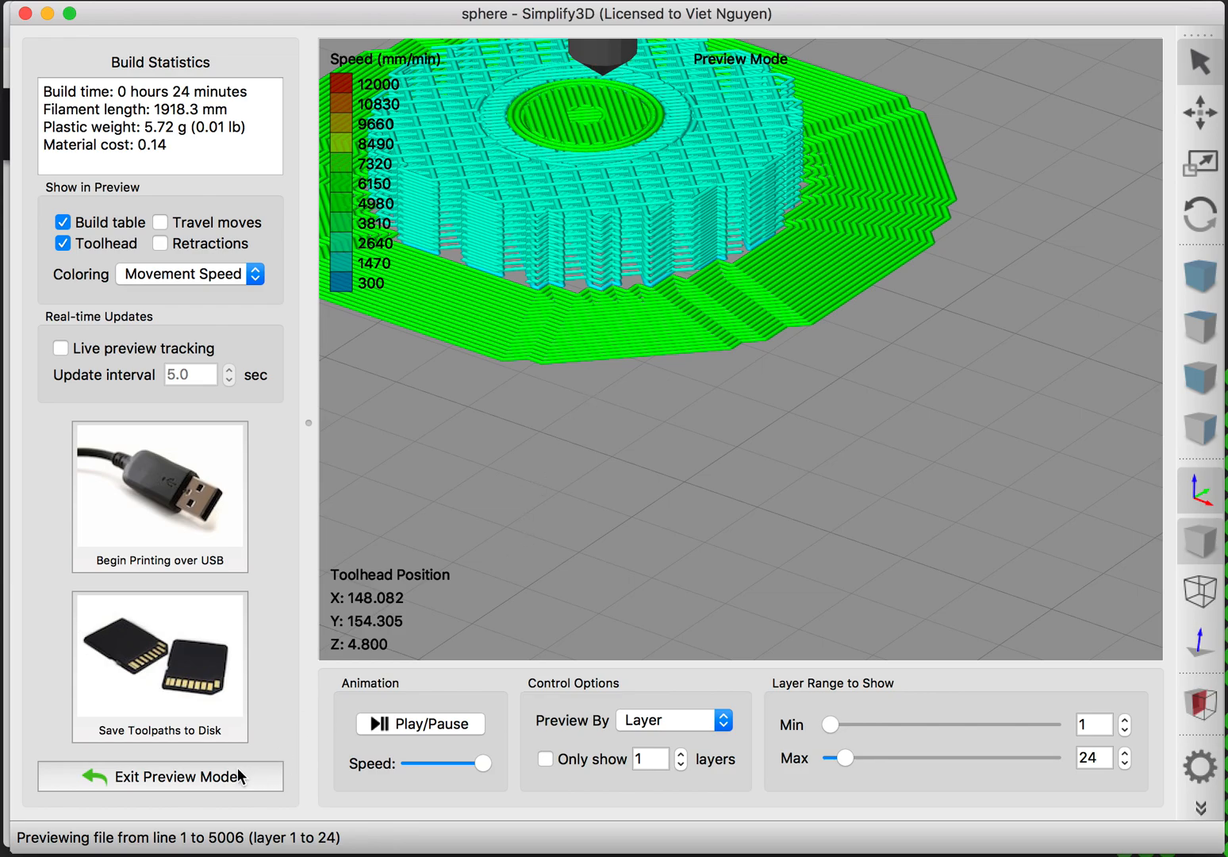
- Save the toolpaths as sphere.gcode, overwriting the existing file
click(158, 665)
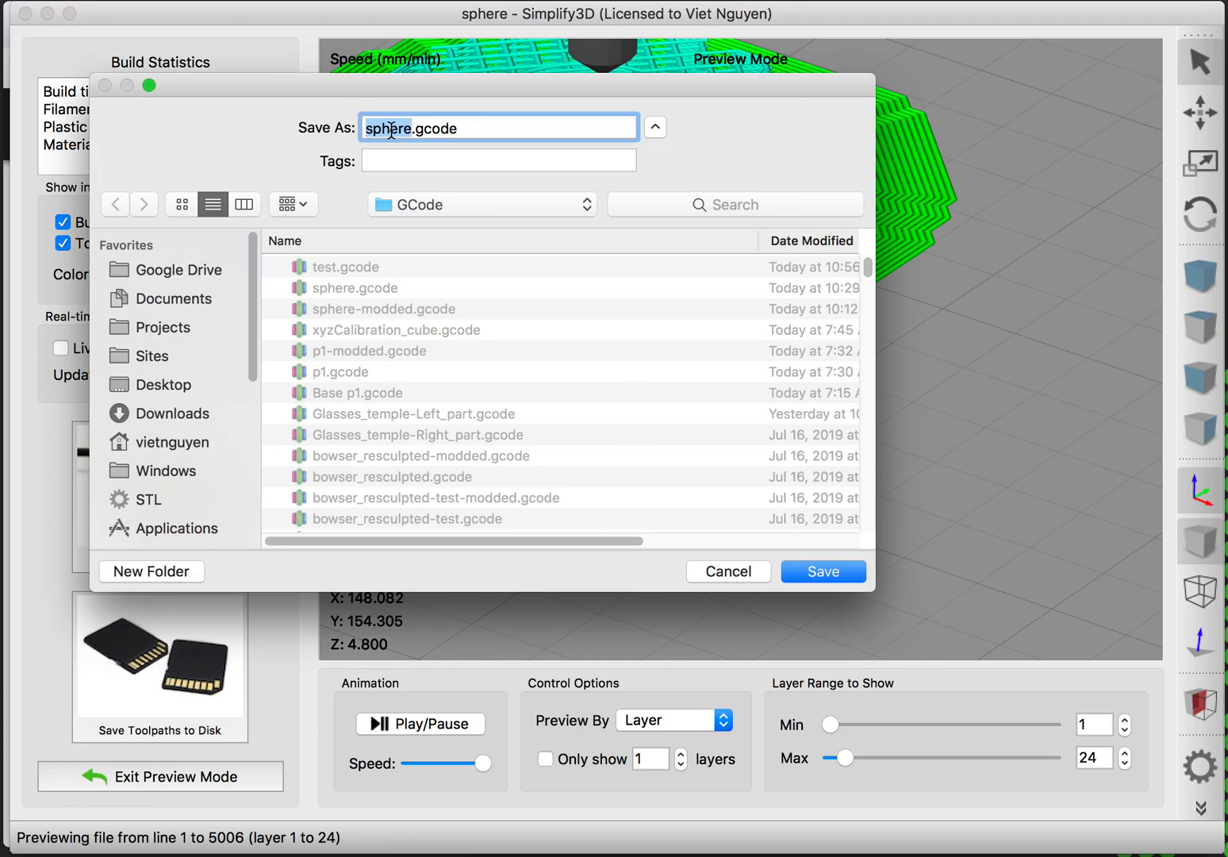
click(822, 571)
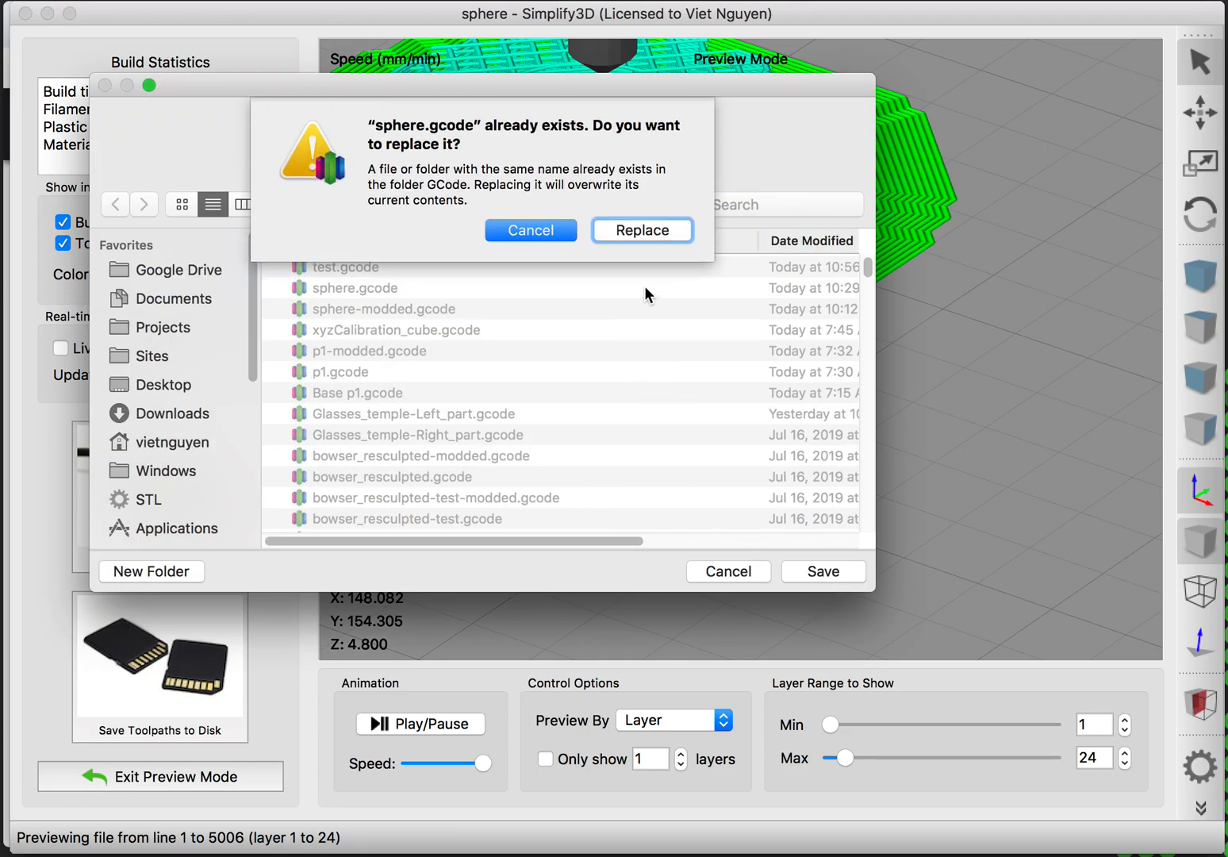
click(641, 228)
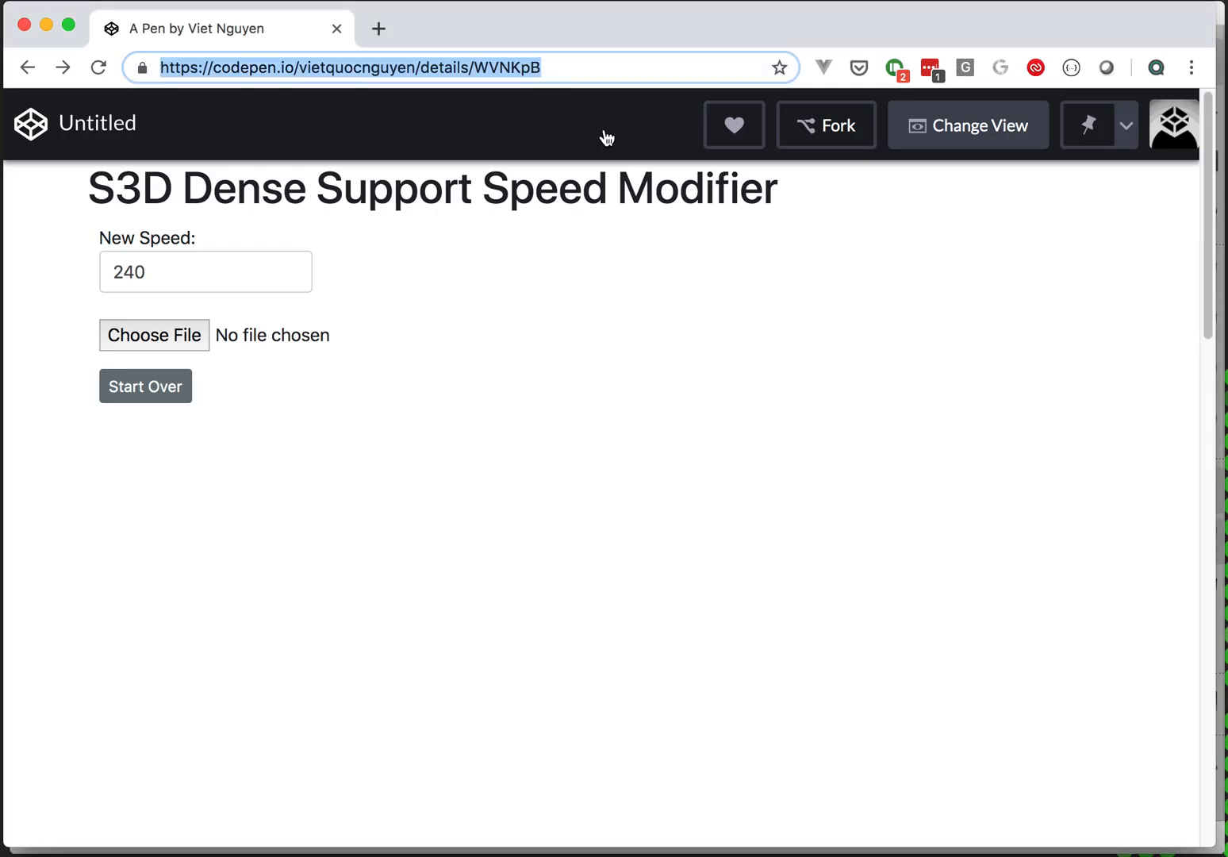
- Set the dense support modifier's new speed to 300 and load the G-code file
click(527, 67)
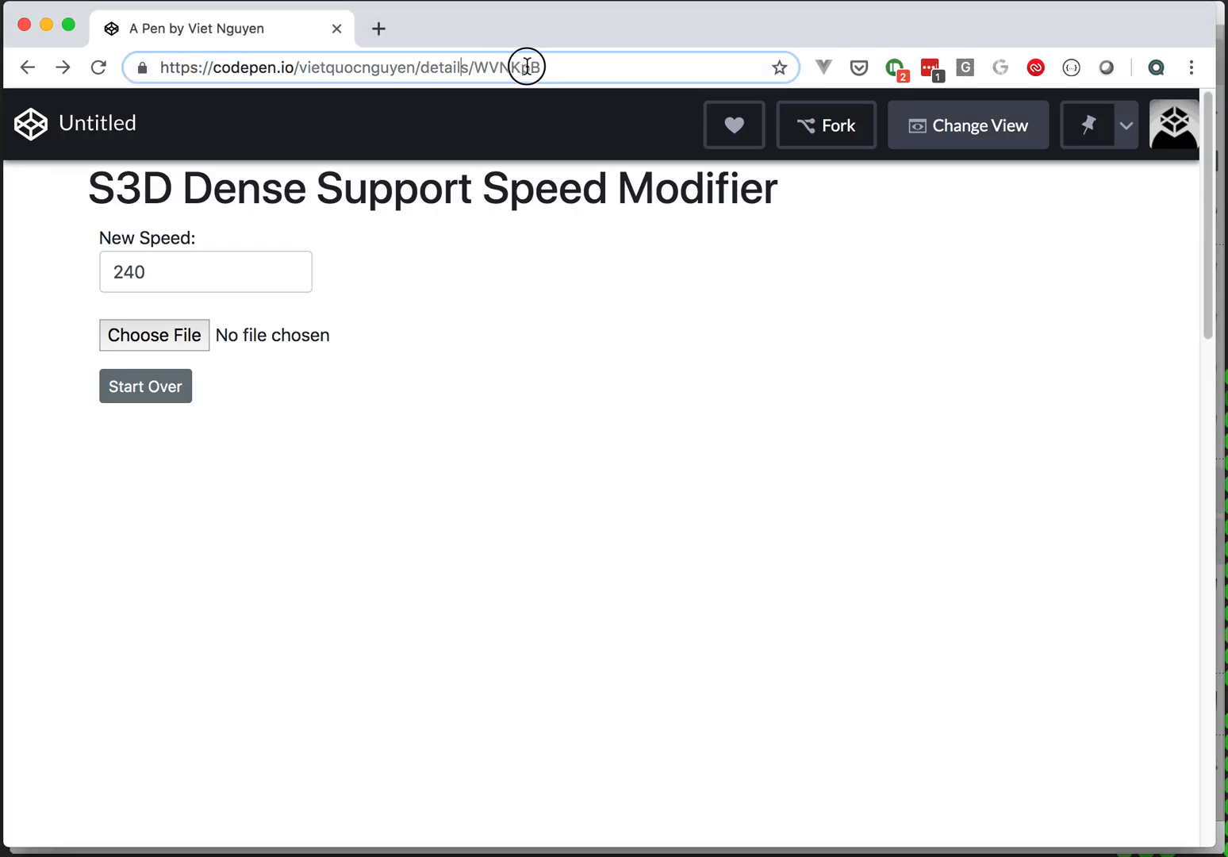
click(206, 272)
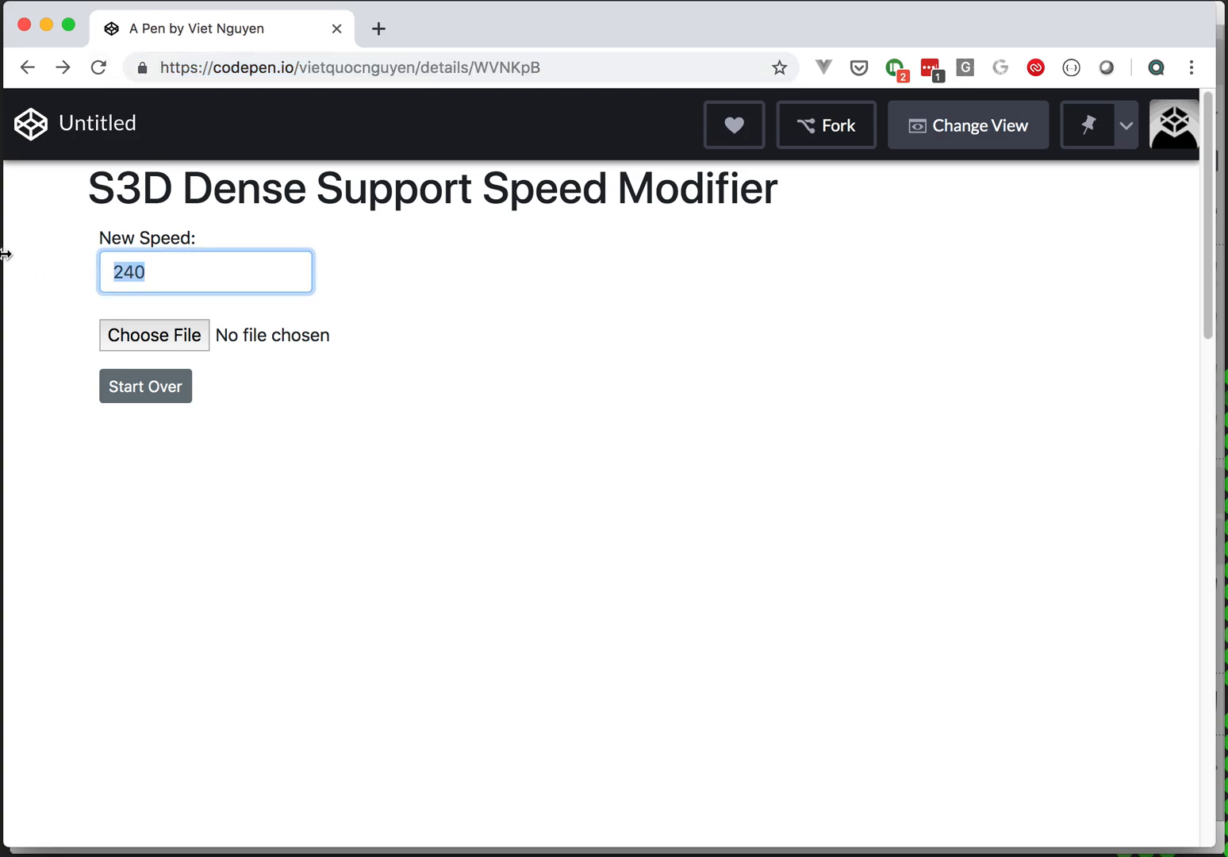
text(300)
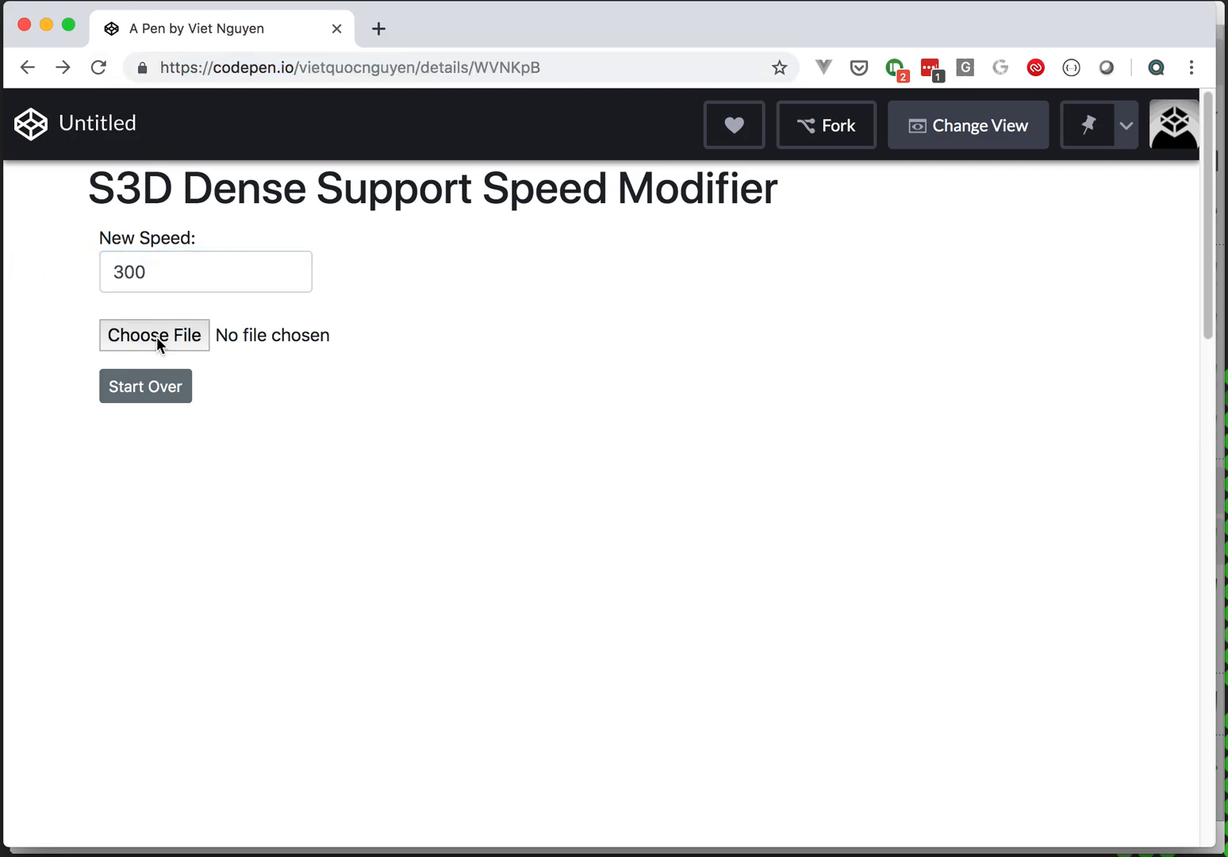
click(154, 334)
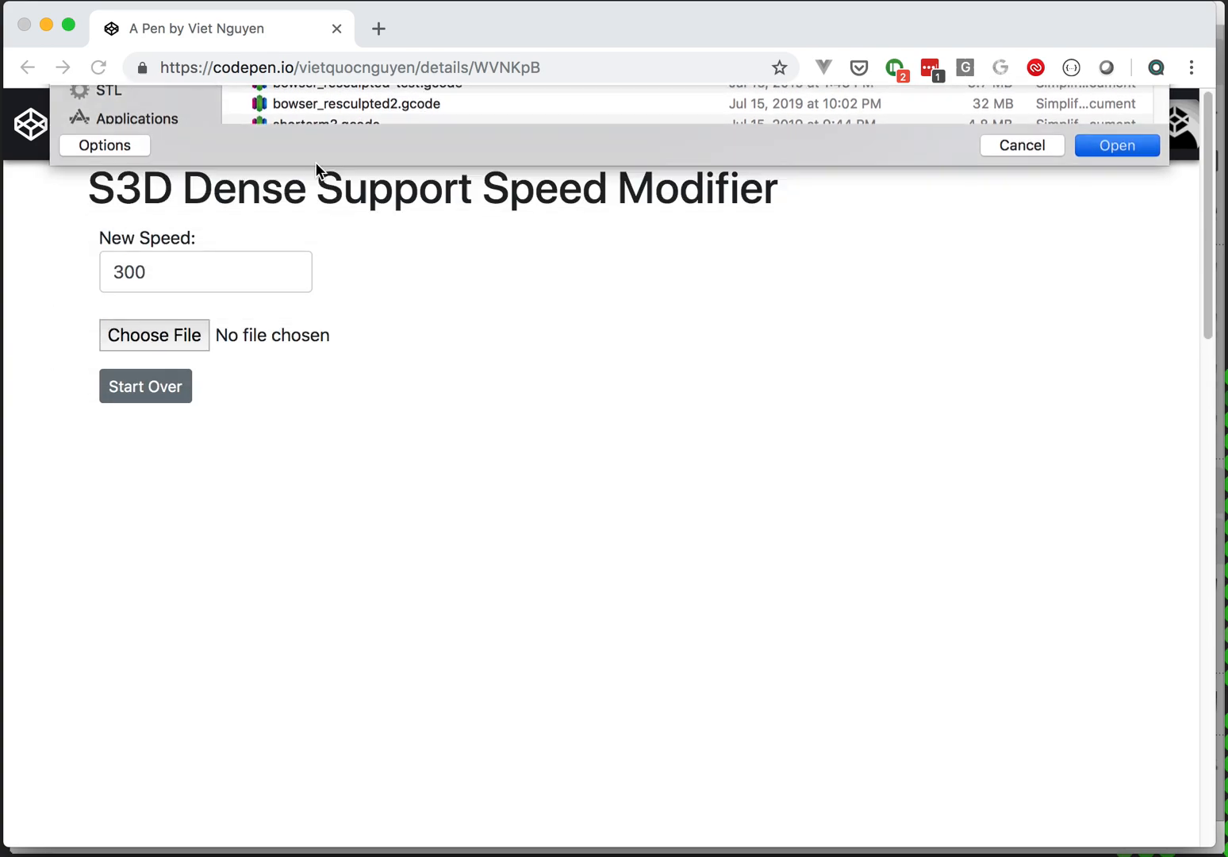
click(1117, 146)
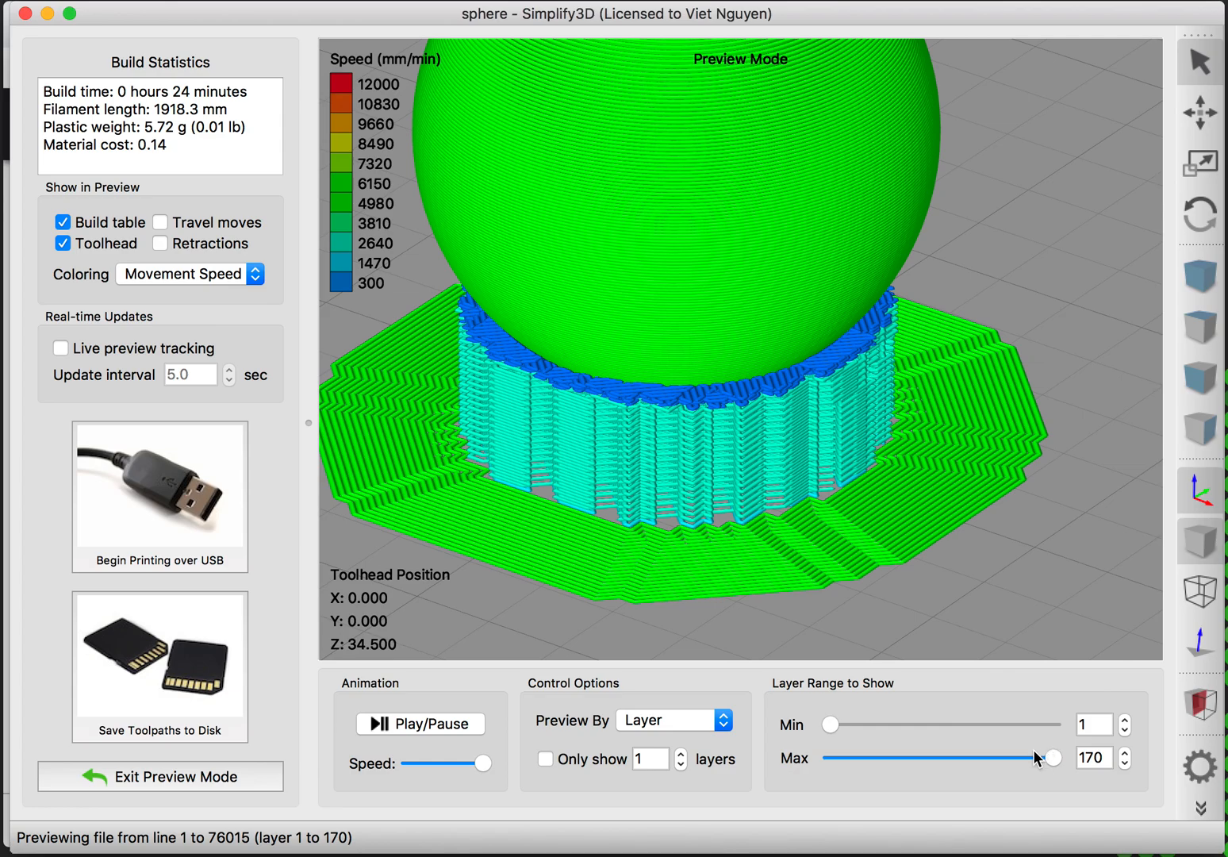
- Cut the modified preview down to layer 33 to expose the slow blue dense support
drag(1051, 758, 869, 759)
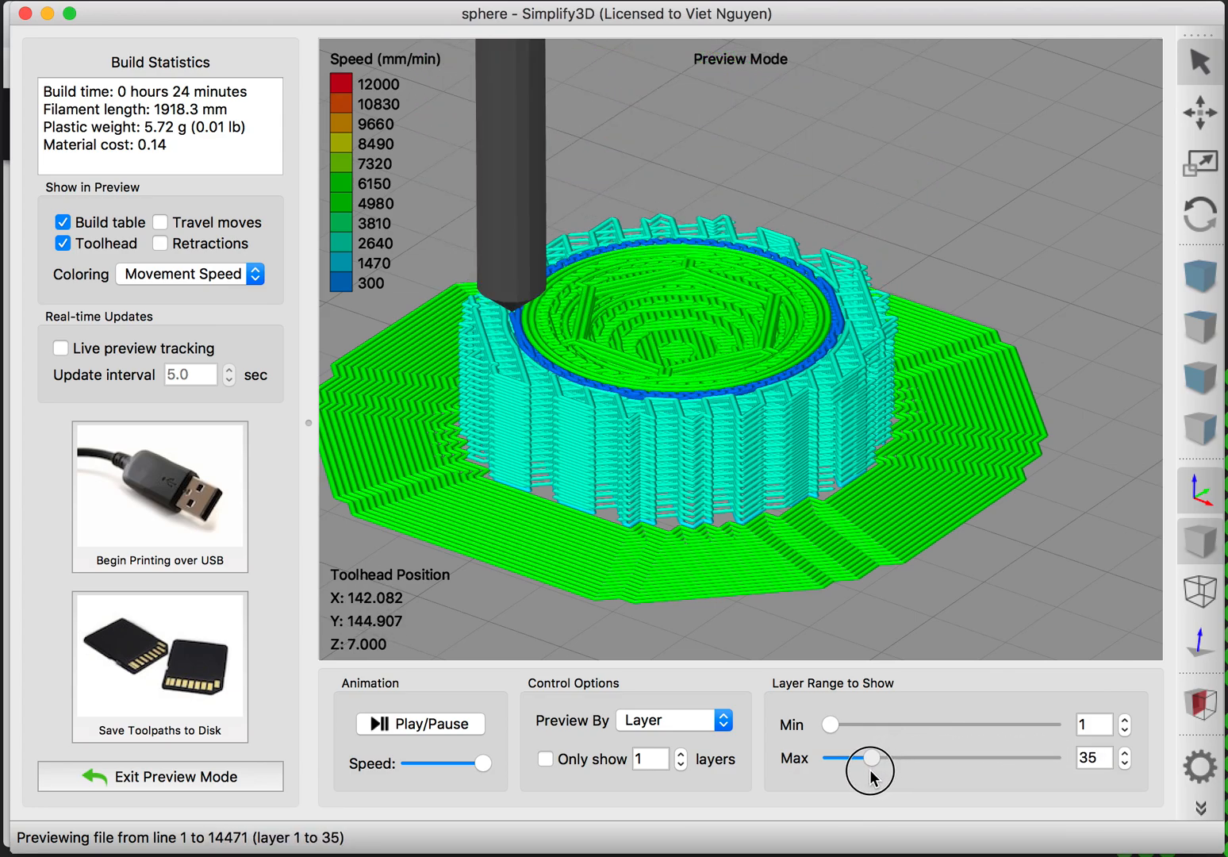
drag(873, 758, 864, 759)
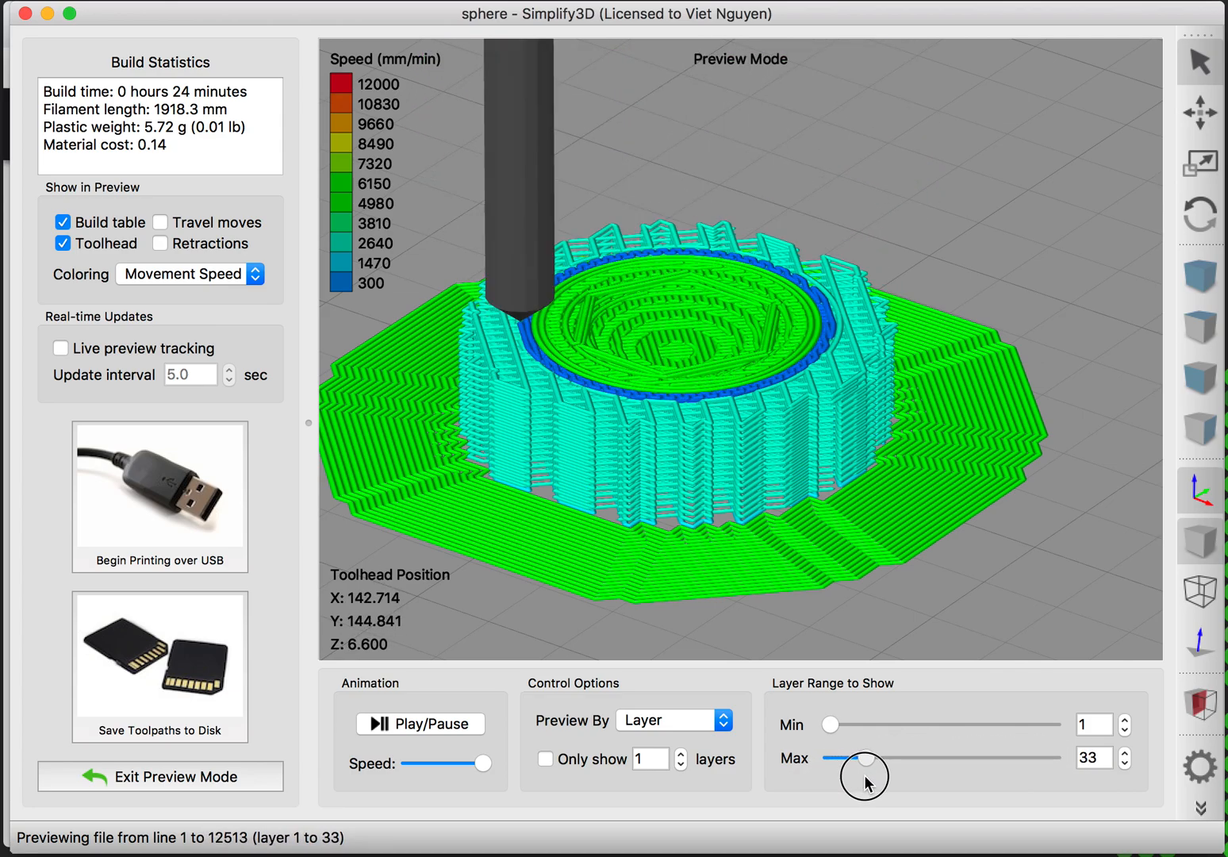